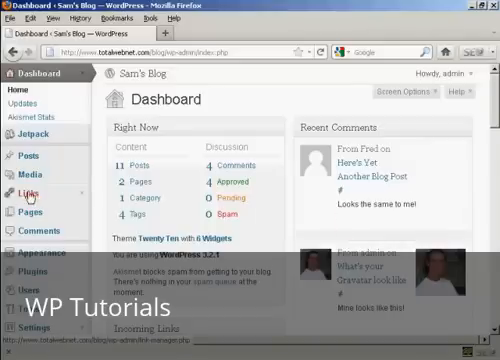
- Open the Links manager and scroll through the existing blogroll links like Documentation and Plugins
{"action": "left_click", "coordinate": [22, 185]}
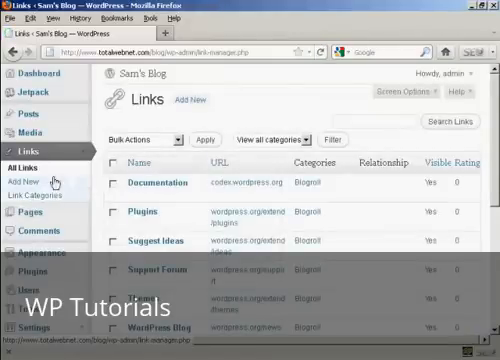
{"action": "mouse_move", "coordinate": [170, 183]}
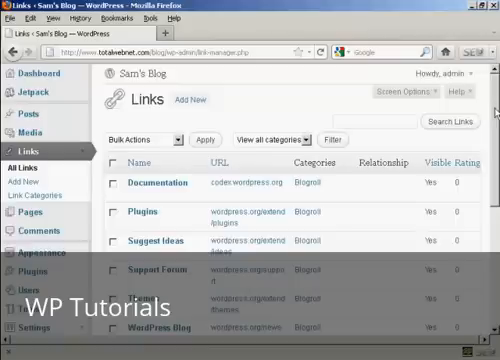
{"action": "scroll", "scroll_direction": "down", "scroll_amount": 3}
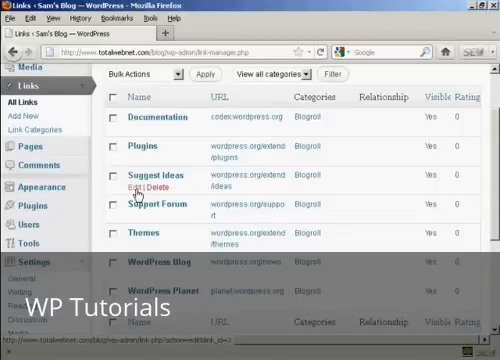
- Edit the Suggest Ideas link, change its name to 'New Ideas Area', and update it
{"action": "left_click", "coordinate": [127, 188]}
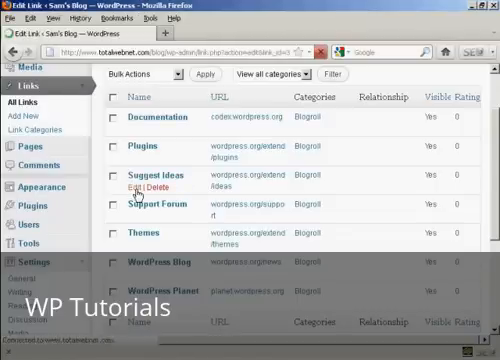
{"action": "left_click", "coordinate": [130, 188]}
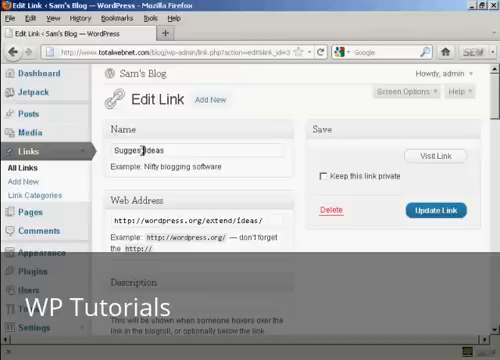
{"action": "double_click", "coordinate": [130, 150]}
{"action": "type", "text": "New"}
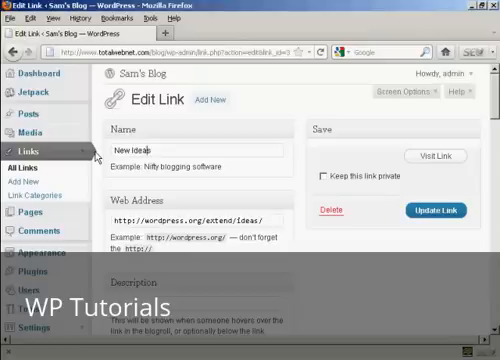
{"action": "type", "text": "Area"}
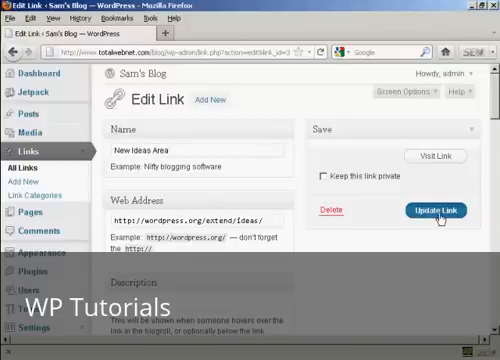
{"action": "left_click", "coordinate": [437, 211]}
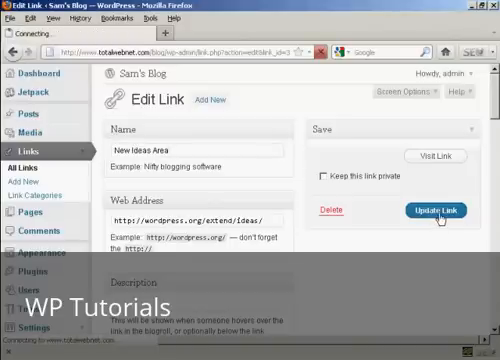
{"action": "left_click", "coordinate": [440, 211]}
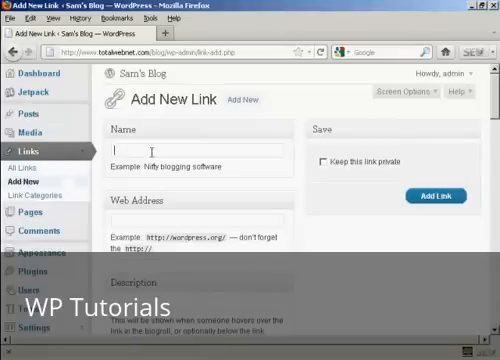
{"action": "mouse_move", "coordinate": [318, 201]}
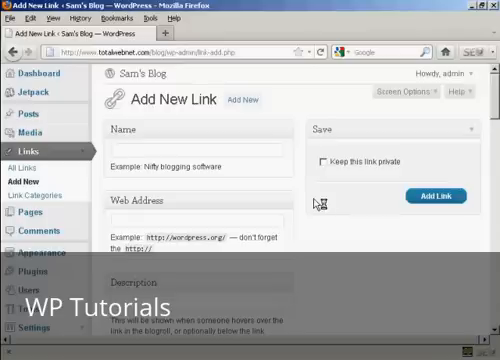
{"action": "type", "text": "Google"}
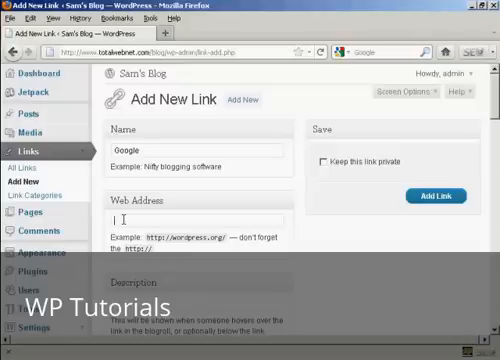
{"action": "type", "text": "http://www.google.com"}
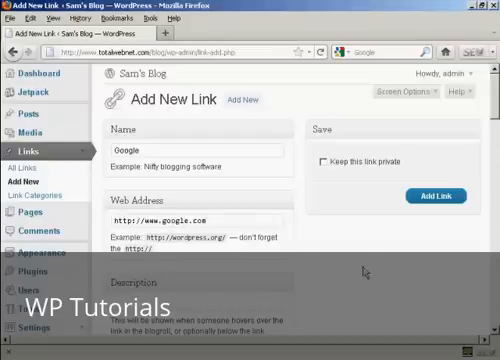
{"action": "scroll", "scroll_direction": "down", "scroll_amount": 3}
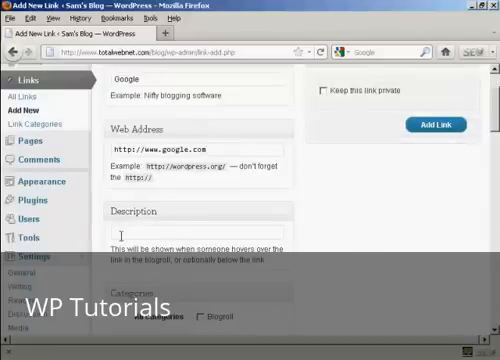
{"action": "mouse_move", "coordinate": [212, 270]}
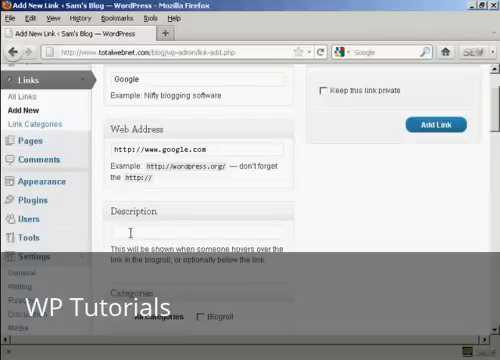
{"action": "type", "text": "Search"}
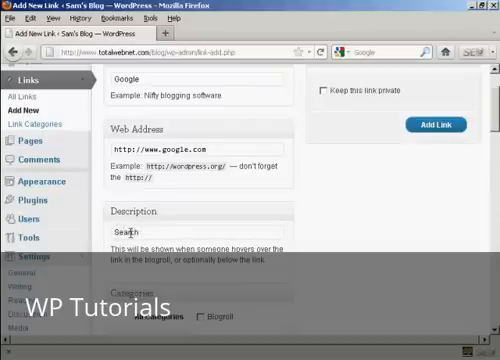
{"action": "type", "text": "engine"}
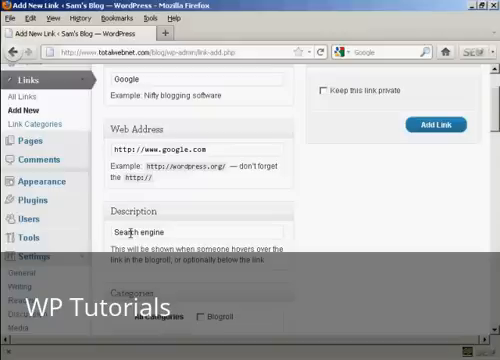
{"action": "scroll", "scroll_direction": "down", "scroll_amount": 3}
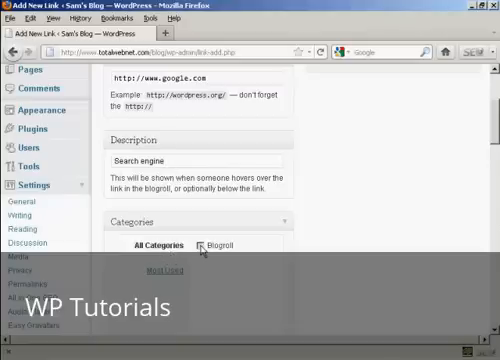
{"action": "left_click", "coordinate": [204, 246]}
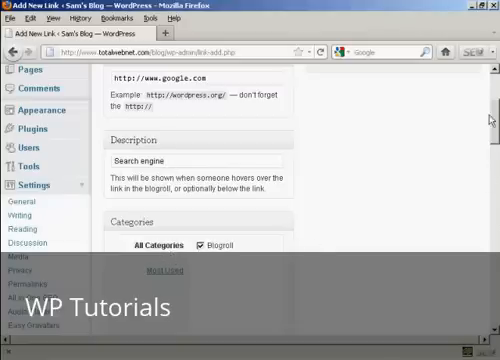
{"action": "scroll", "scroll_direction": "up", "scroll_amount": 3}
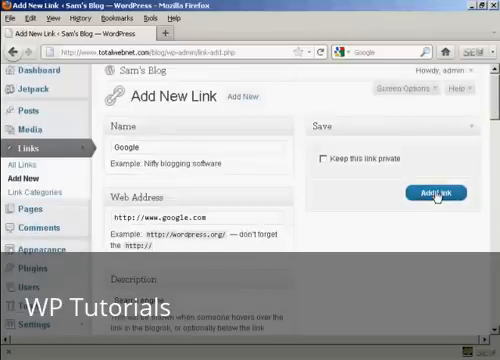
{"action": "left_click", "coordinate": [436, 192]}
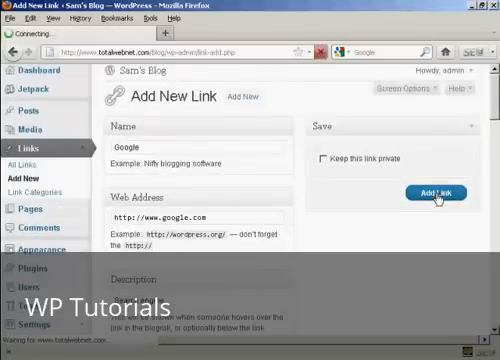
{"action": "left_click", "coordinate": [434, 192]}
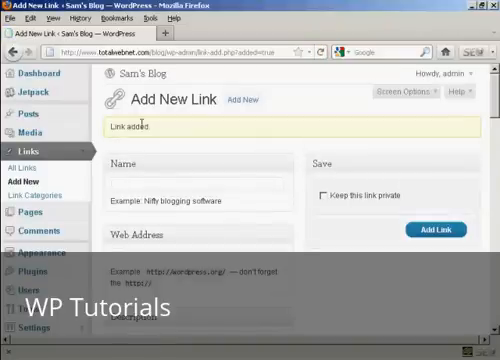
{"action": "mouse_move", "coordinate": [42, 205]}
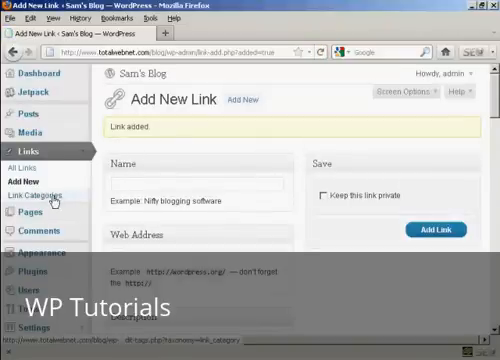
- Create a 'Quick Links' link category with description 'Fast links to other sites'
{"action": "left_click", "coordinate": [38, 199]}
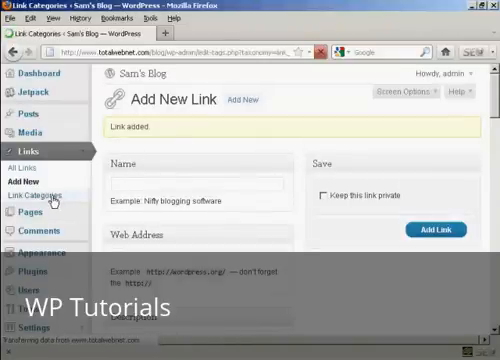
{"action": "left_click", "coordinate": [37, 198]}
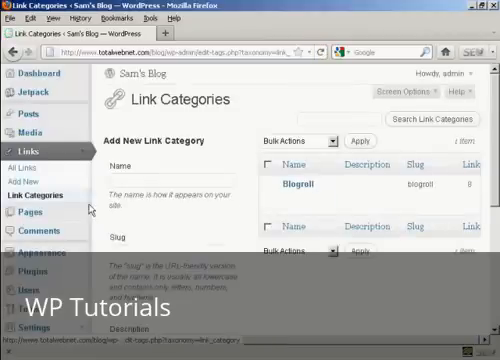
{"action": "mouse_move", "coordinate": [300, 190]}
{"action": "type", "text": "quick_links"}
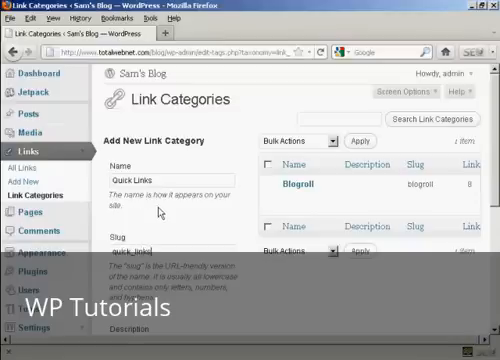
{"action": "scroll", "scroll_direction": "down", "scroll_amount": 3}
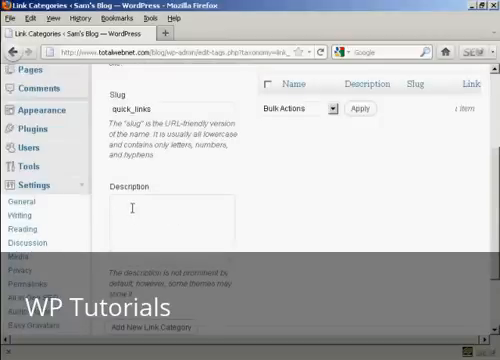
{"action": "type", "text": "Fast"}
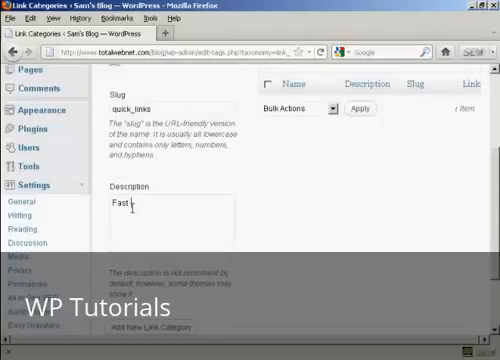
{"action": "type", "text": "links t"}
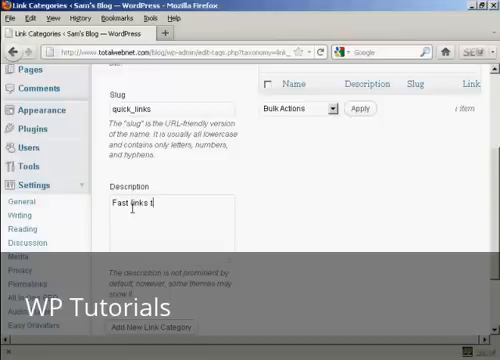
{"action": "type", "text": "o other sites"}
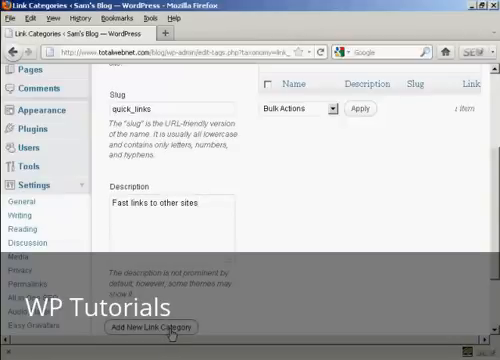
{"action": "left_click", "coordinate": [162, 326]}
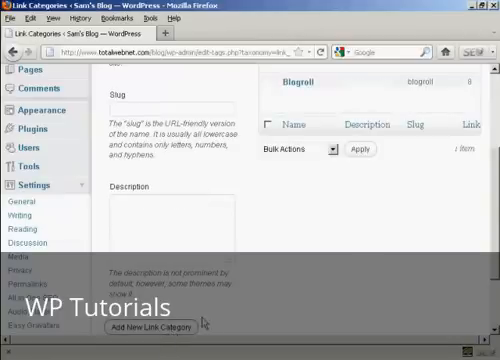
{"action": "scroll", "scroll_direction": "up", "scroll_amount": 3}
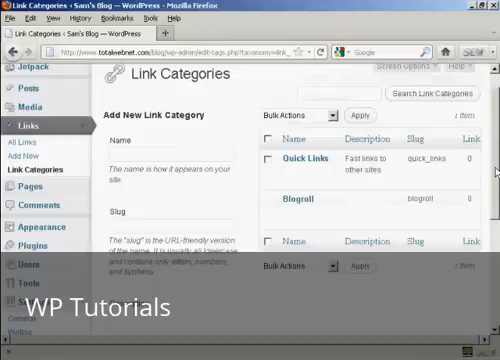
{"action": "mouse_move", "coordinate": [292, 160]}
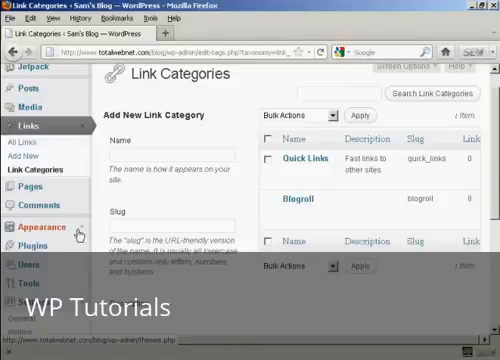
- Place a Links widget in the Primary Widget Area and set it to the Blogroll category
{"action": "left_click", "coordinate": [37, 225]}
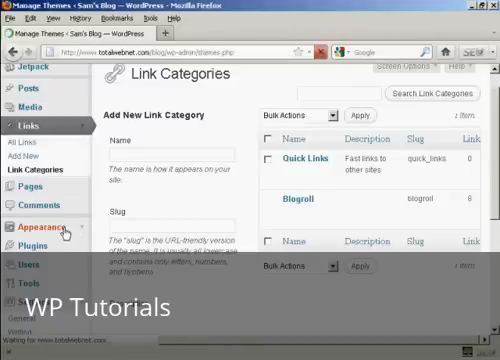
{"action": "left_click", "coordinate": [42, 225]}
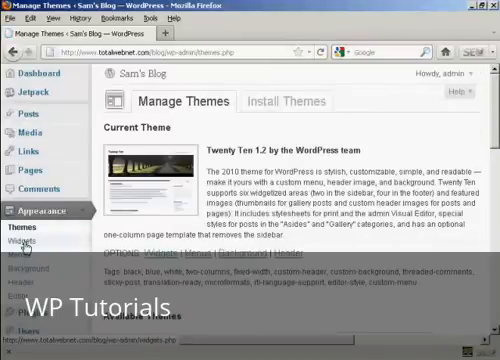
{"action": "left_click", "coordinate": [18, 239]}
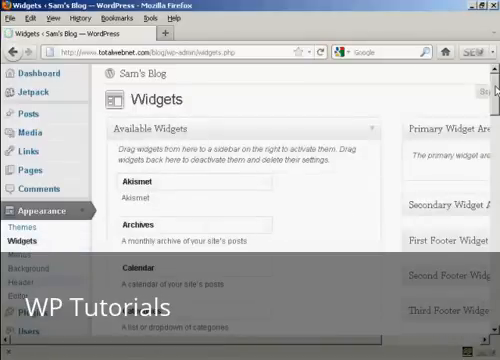
{"action": "scroll", "scroll_direction": "down", "scroll_amount": 3}
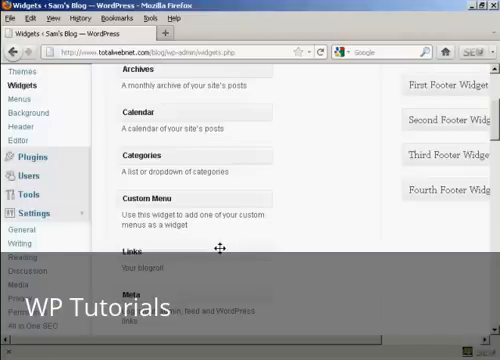
{"action": "mouse_move", "coordinate": [218, 247]}
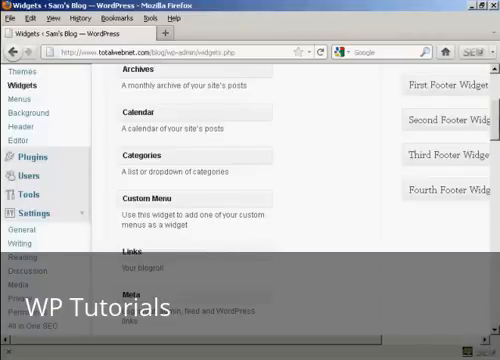
{"action": "scroll", "scroll_direction": "up", "scroll_amount": 3}
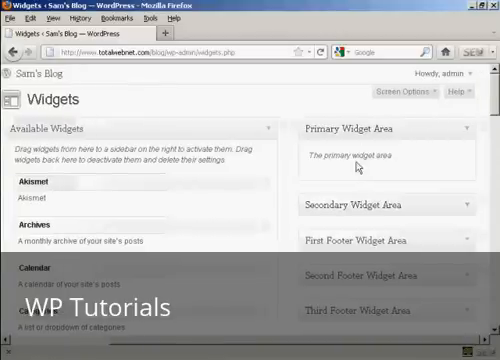
{"action": "mouse_move", "coordinate": [360, 323]}
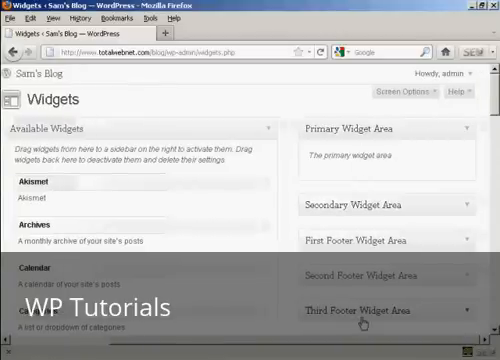
{"action": "scroll", "scroll_direction": "down", "scroll_amount": 3}
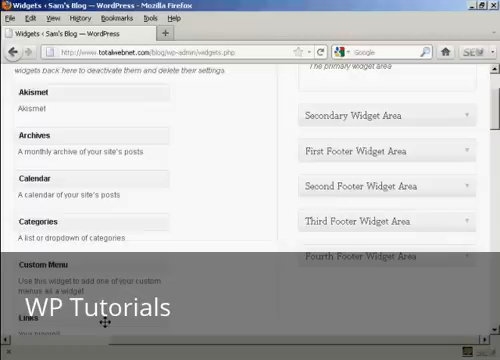
{"action": "mouse_move", "coordinate": [206, 267]}
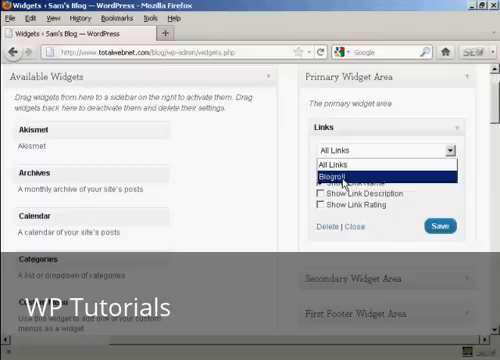
{"action": "left_click", "coordinate": [330, 174]}
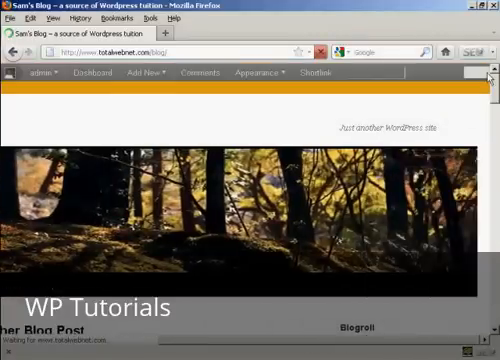
- Scroll the front page to the sidebar Blogroll showing Google and New Ideas Area
{"action": "scroll", "scroll_direction": "down", "scroll_amount": 3}
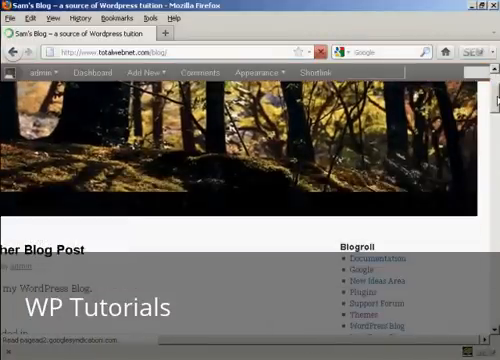
{"action": "scroll", "scroll_direction": "down", "scroll_amount": 3}
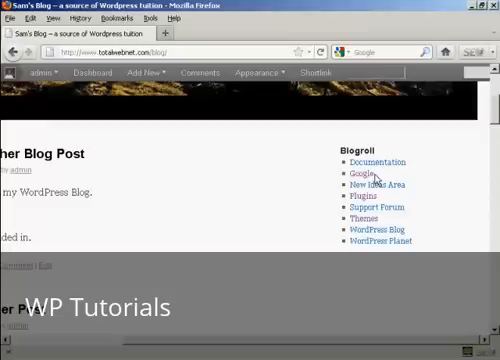
{"action": "mouse_move", "coordinate": [431, 181]}
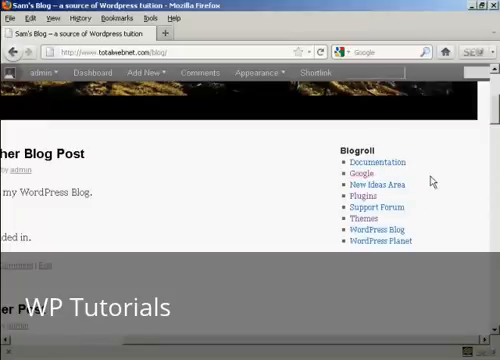